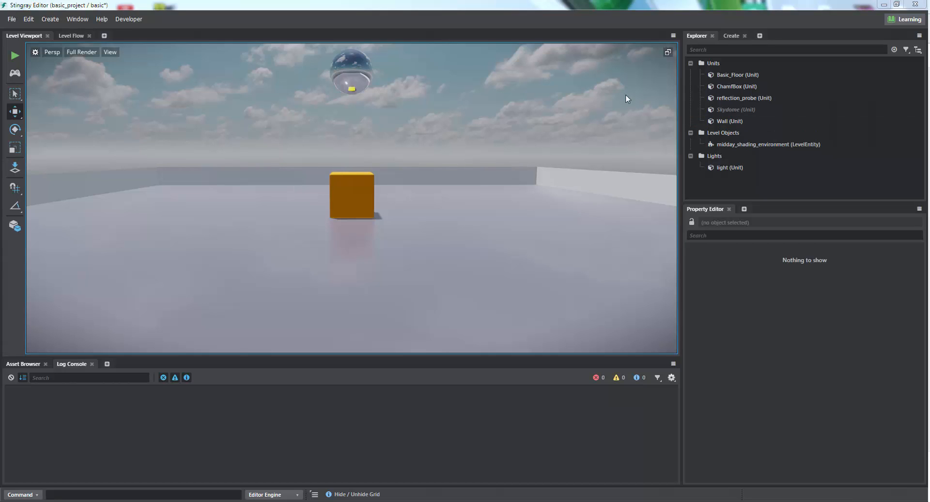
mouse_move(150, 11)
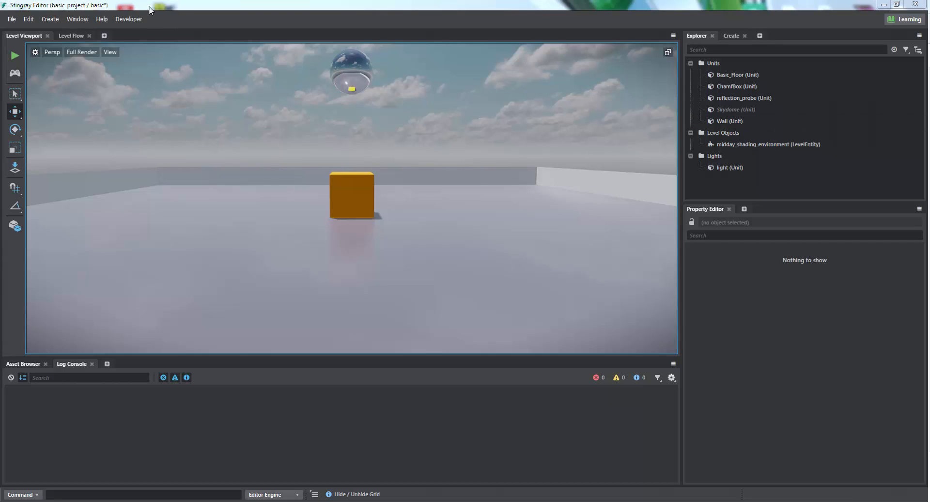
mouse_move(22, 364)
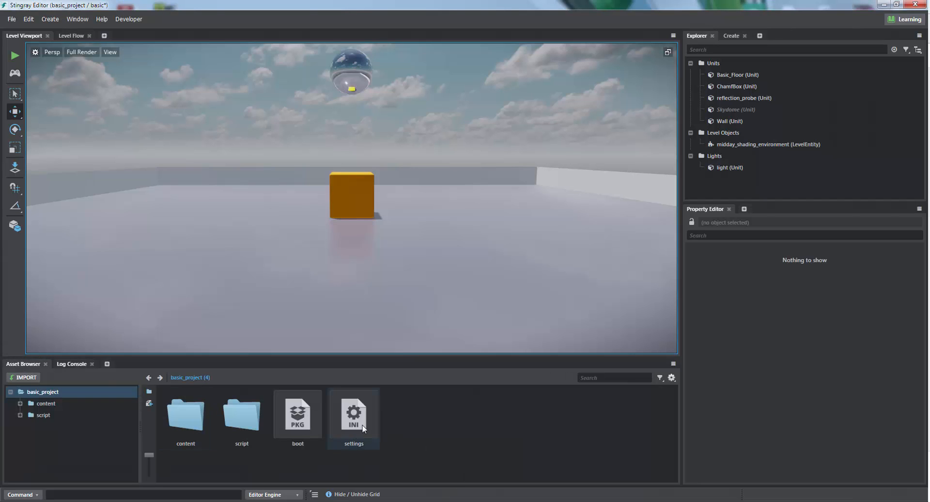
- Add render_config_extensions = [ "clouds-resources/clouds" ] below render_config in settings.ini and save
double_click(353, 415)
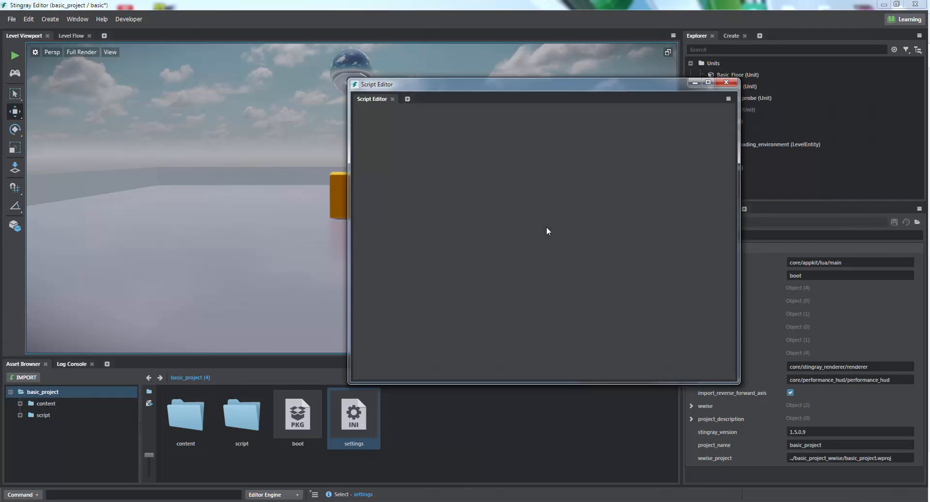
double_click(354, 412)
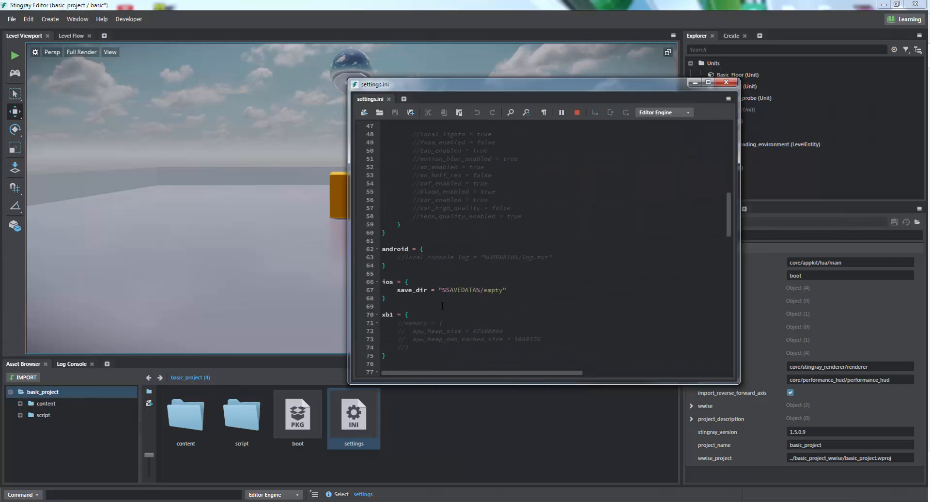
scroll(down, 3)
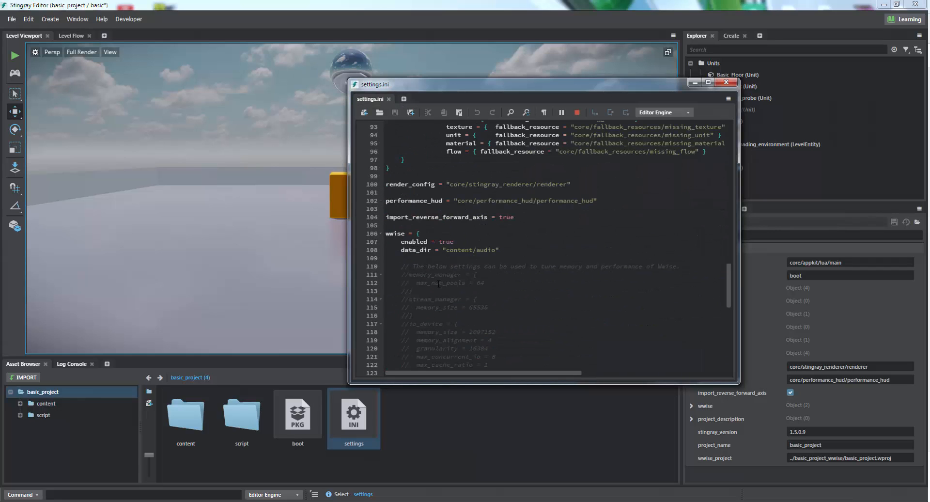
click(415, 193)
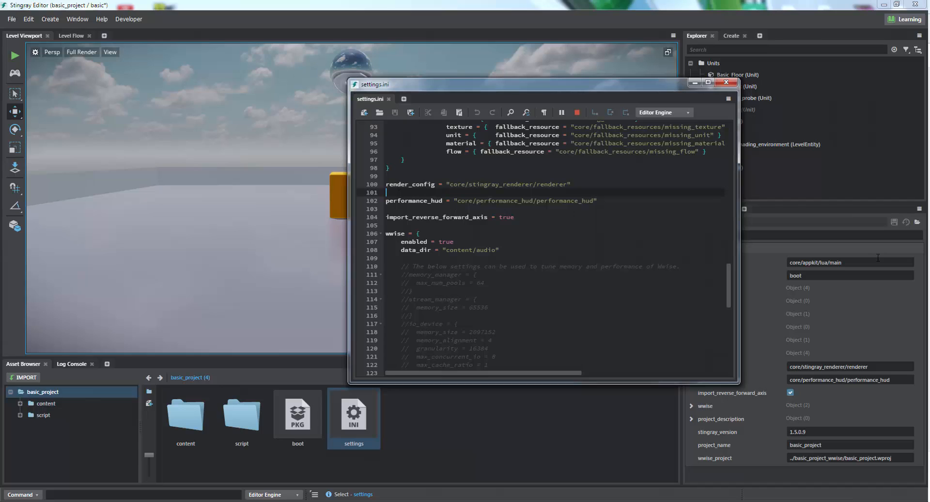
text(render_config_extensions = [ "clouds-resources/clouds" ])
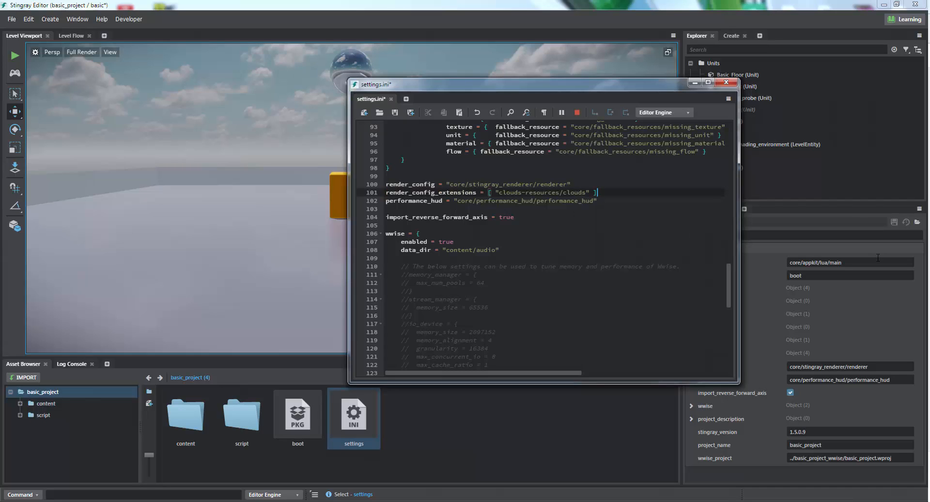
key(Enter)
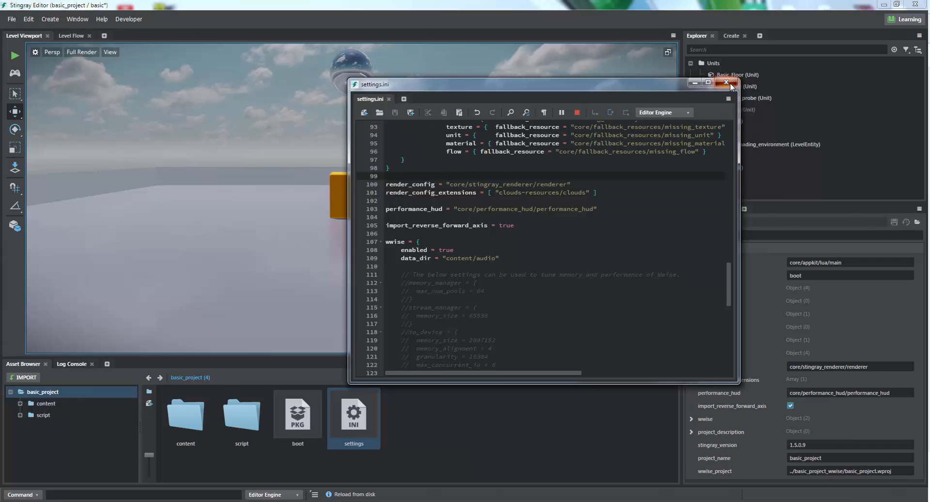
- Close the settings editor and load clouds.plugin through the Plugin Manager
click(77, 19)
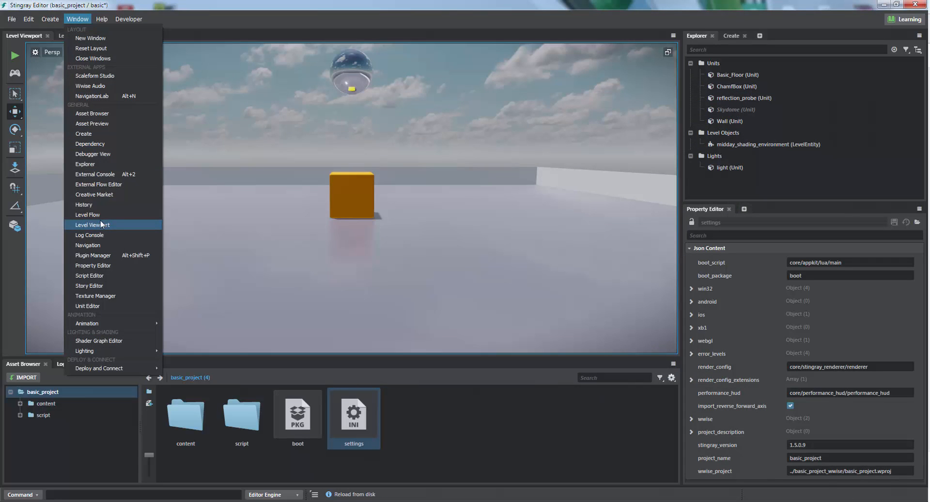
click(93, 255)
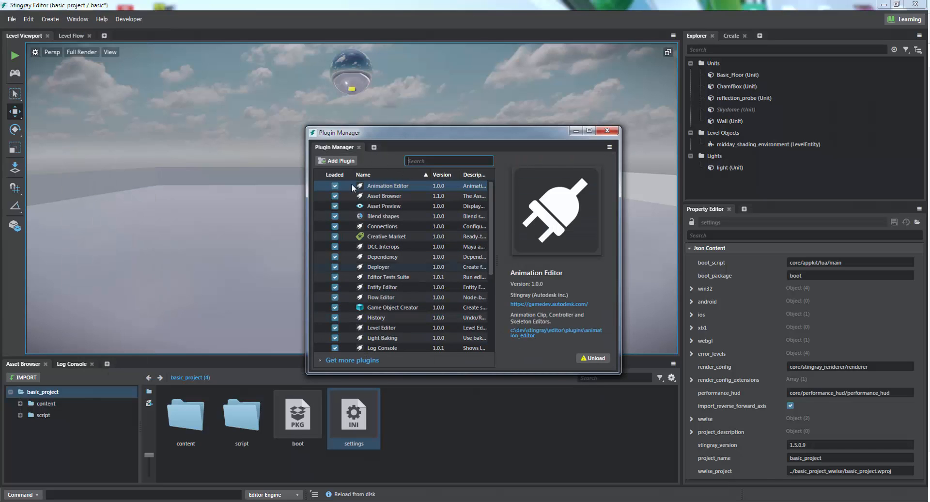
click(337, 160)
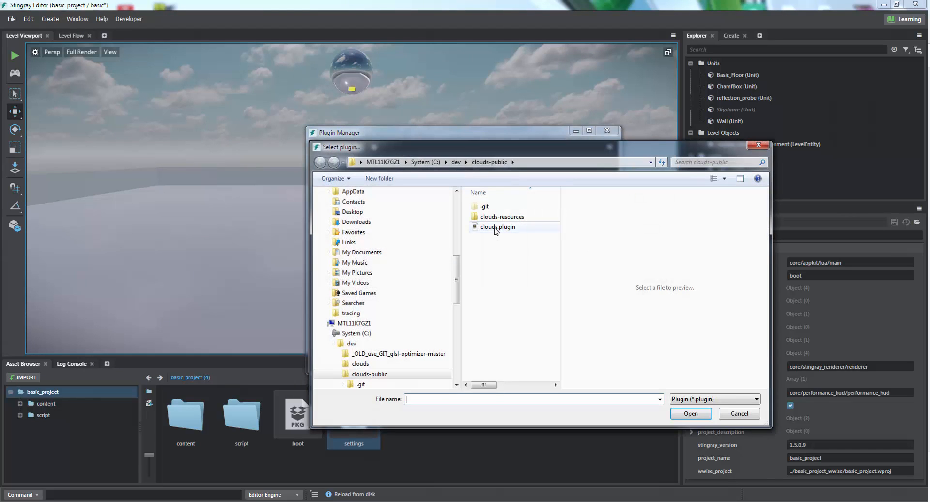
click(498, 227)
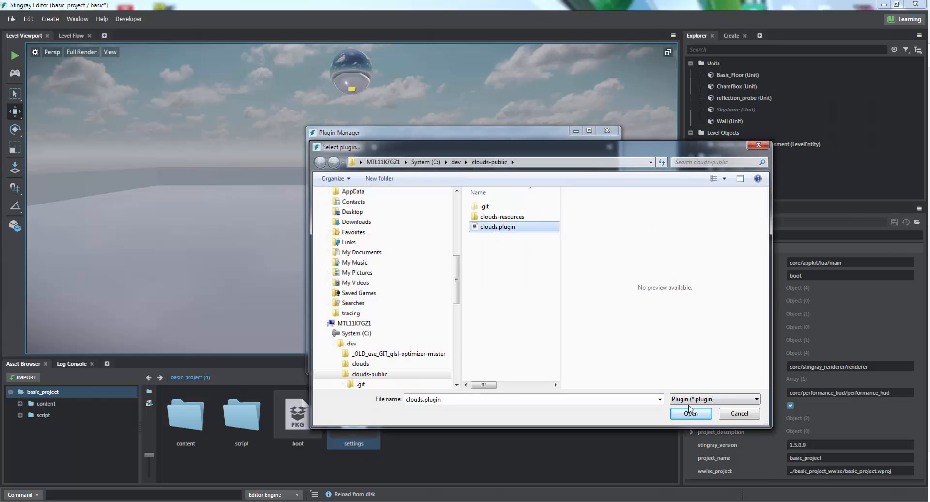
click(690, 414)
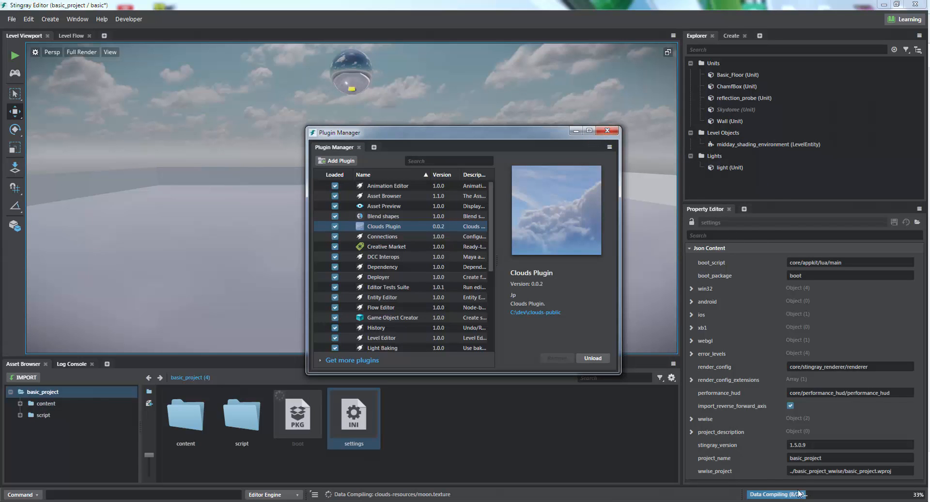
mouse_move(644, 203)
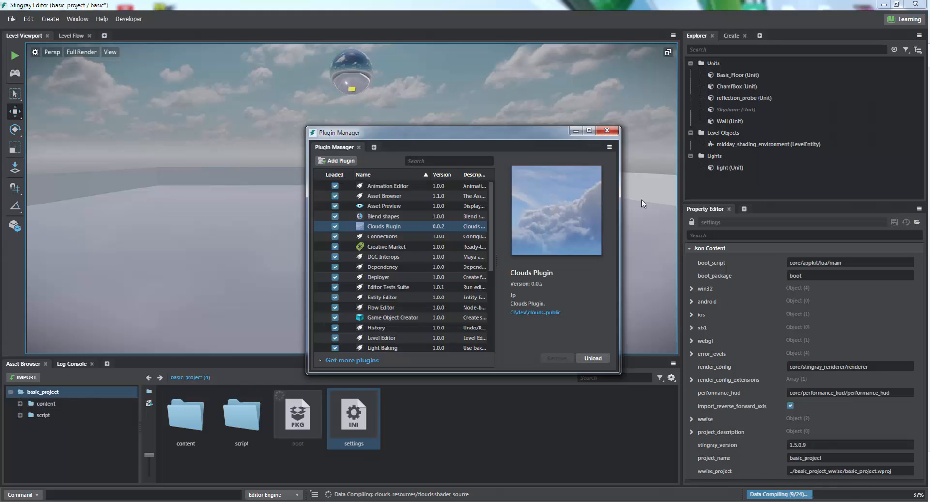
click(608, 130)
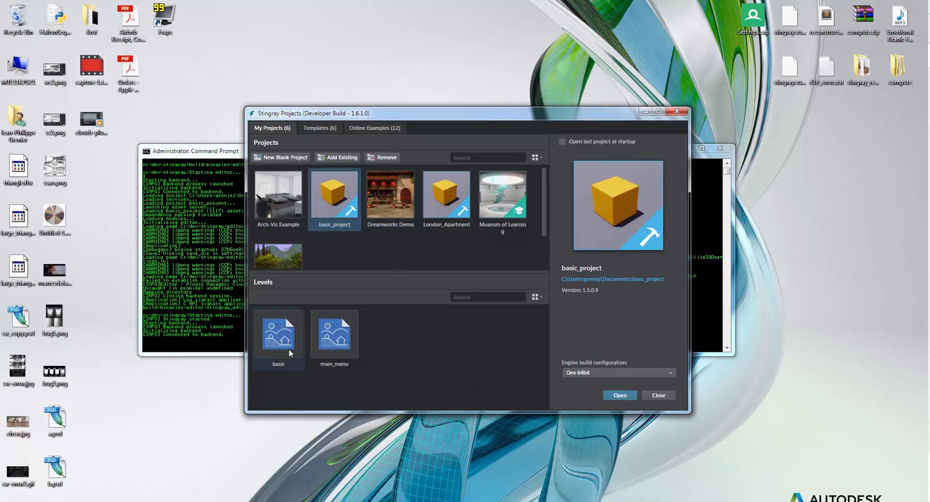
- Open basic_project's basic level from the Stingray Projects launcher
click(619, 394)
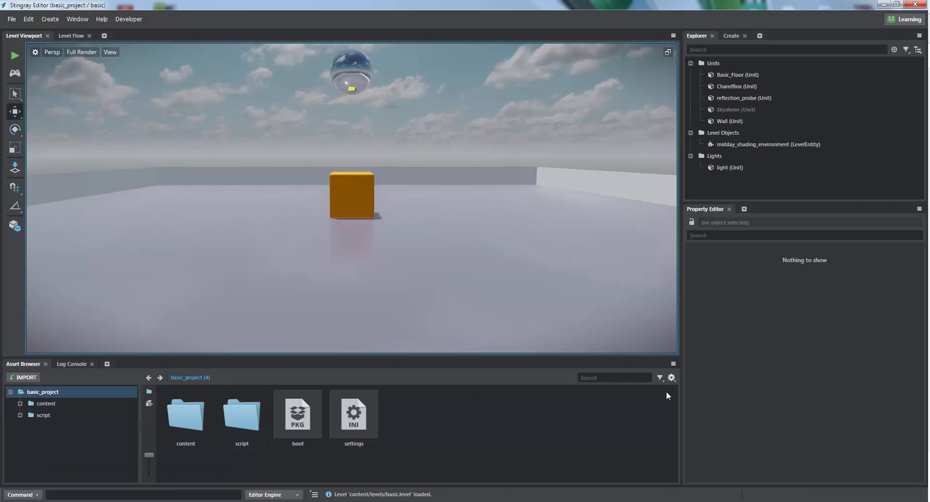
- Enable Show mapped folders in the Asset Browser's display settings
click(672, 378)
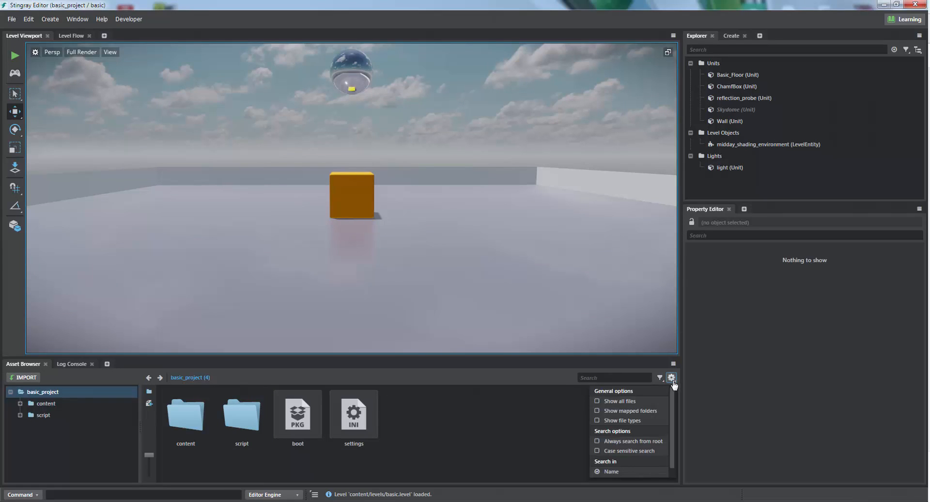
mouse_move(630, 411)
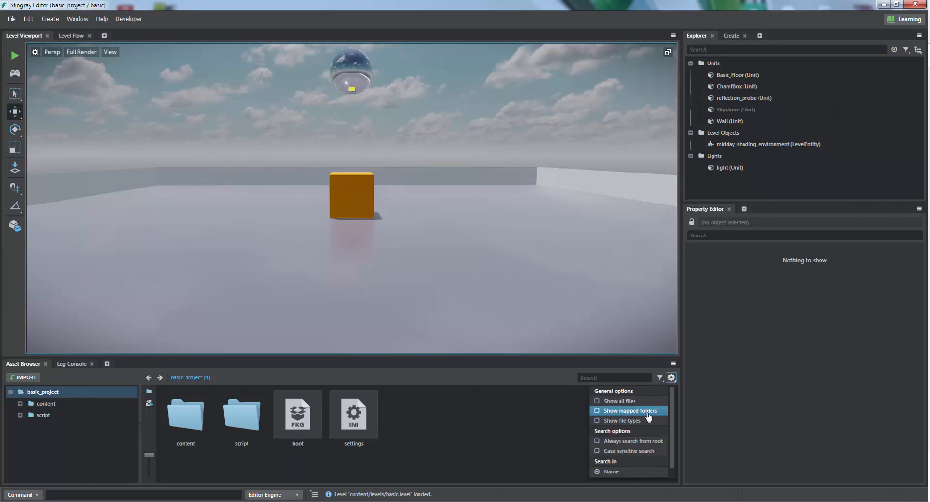
mouse_move(602, 415)
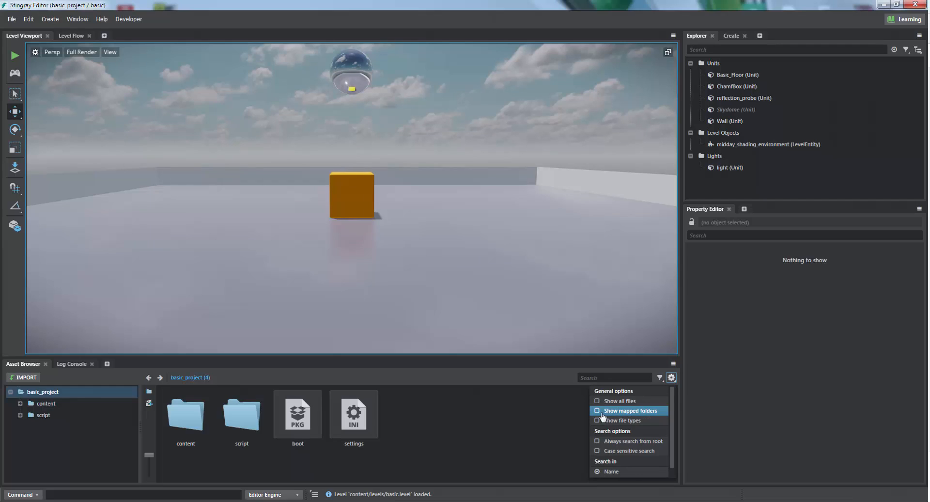
mouse_move(637, 418)
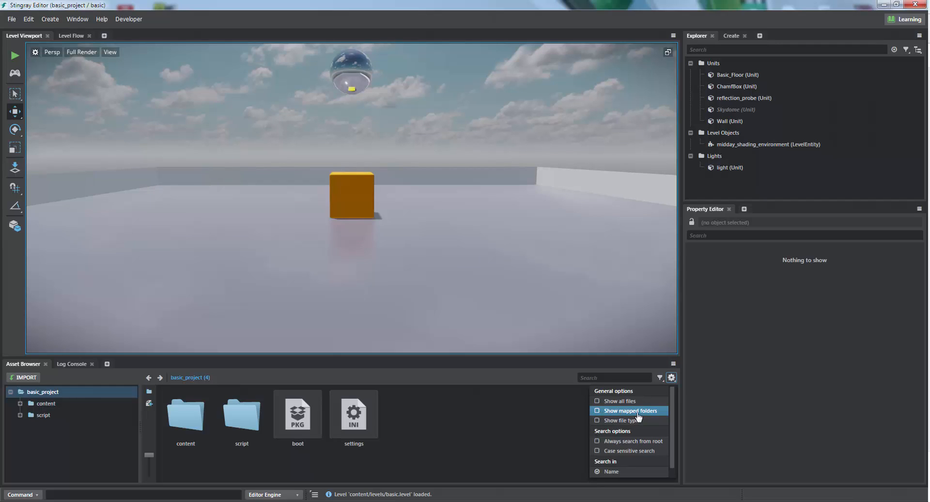
click(628, 410)
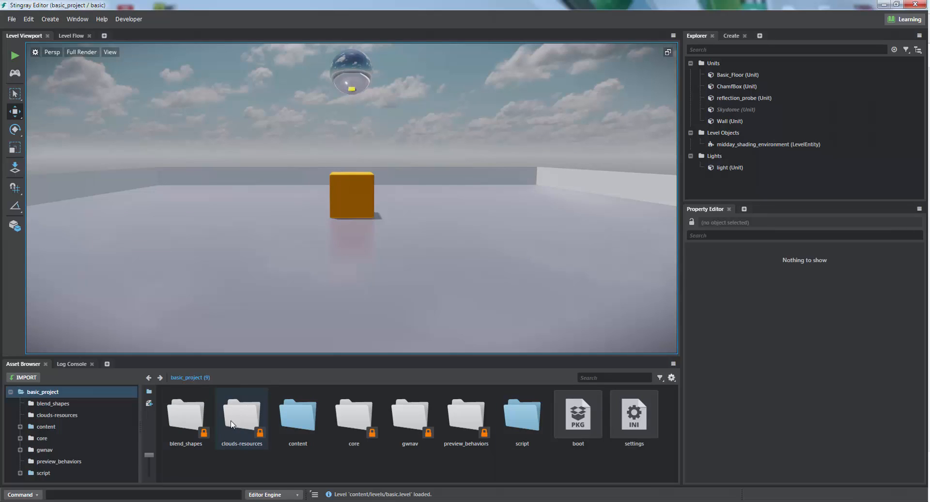
mouse_move(245, 420)
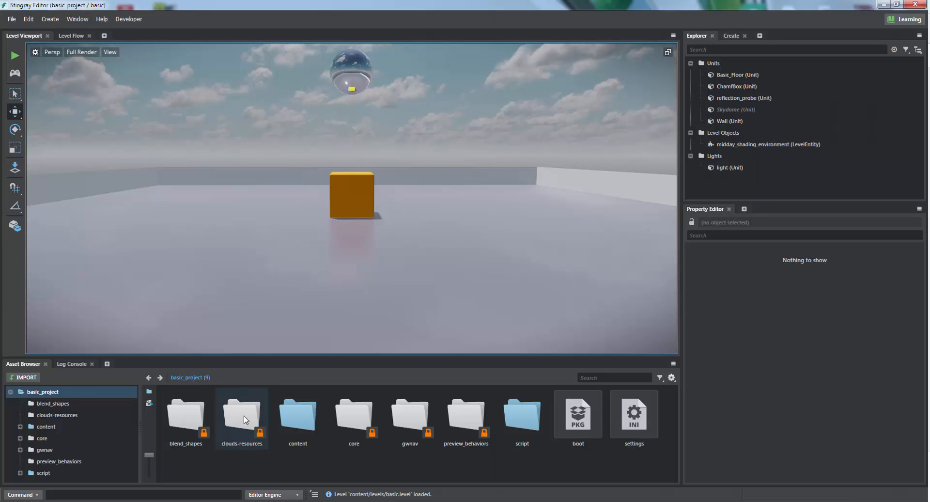
- Open the clouds-resources folder and select the clouds entity asset
double_click(241, 412)
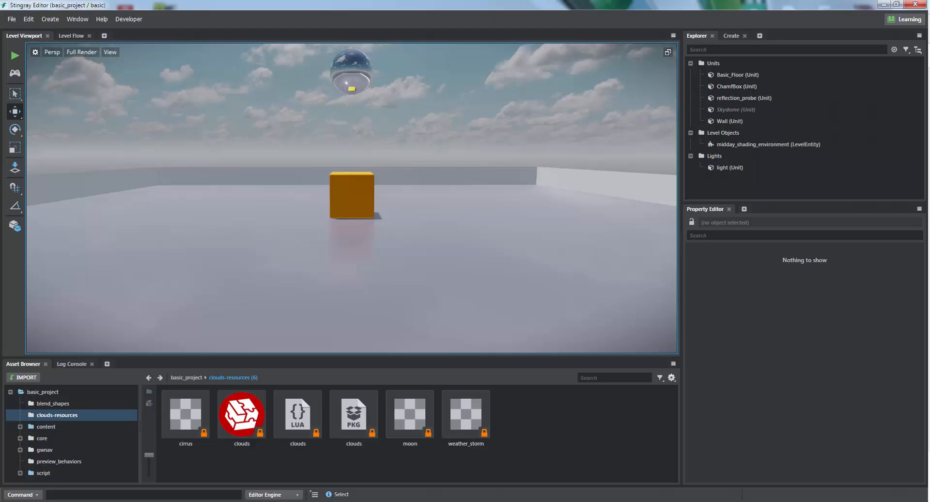
click(241, 413)
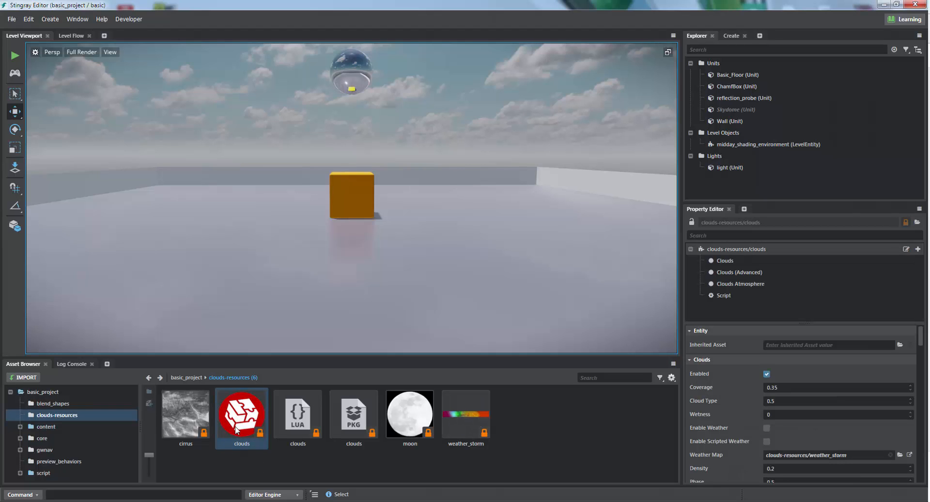
mouse_move(428, 142)
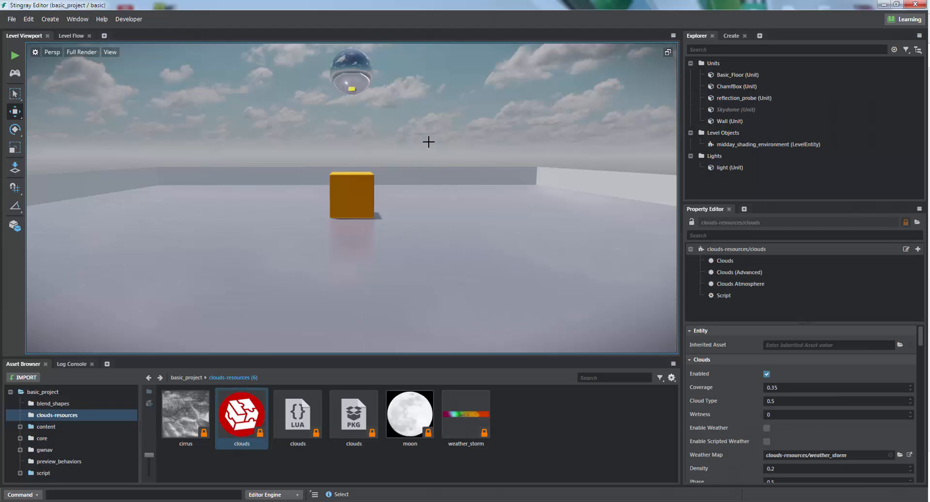